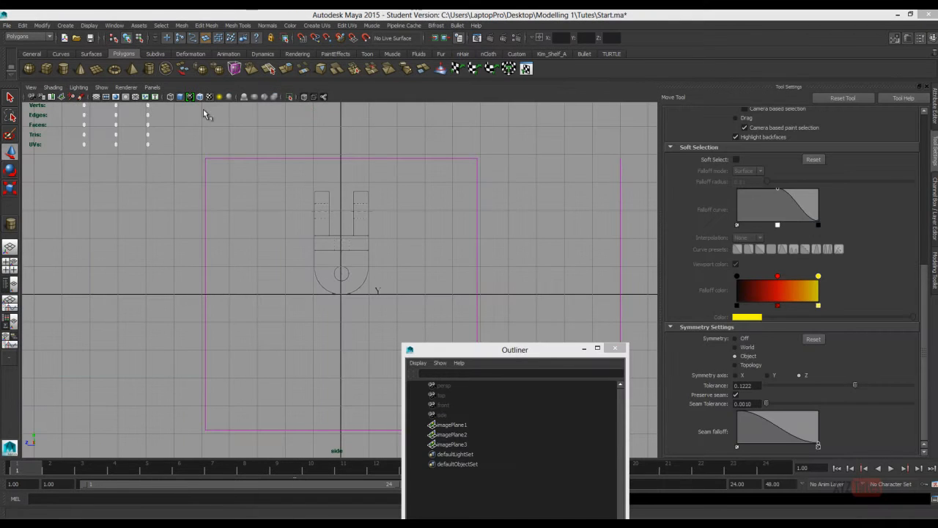
- Place polygon cylinders over the side-view lug's round end and hole, selecting pCylinder1
{"action": "left_click", "coordinate": [65, 25]}
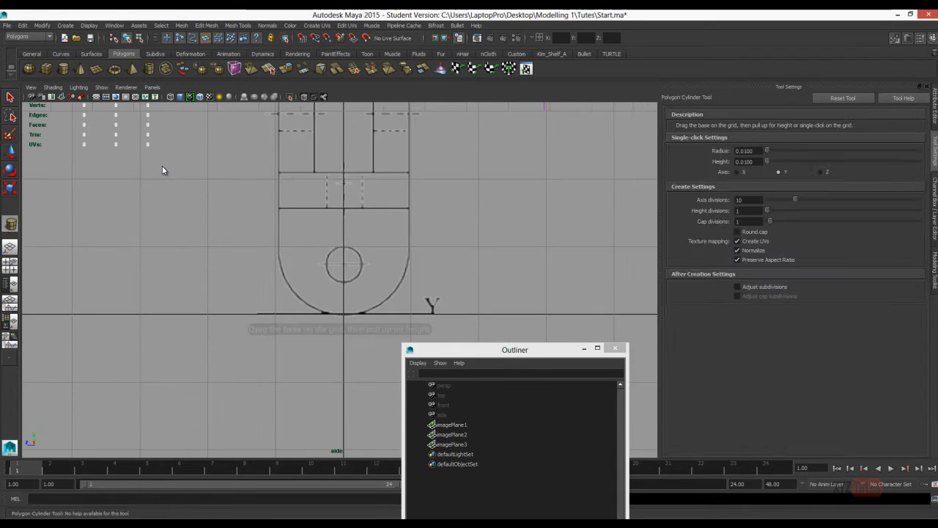
{"action": "left_click", "coordinate": [344, 263]}
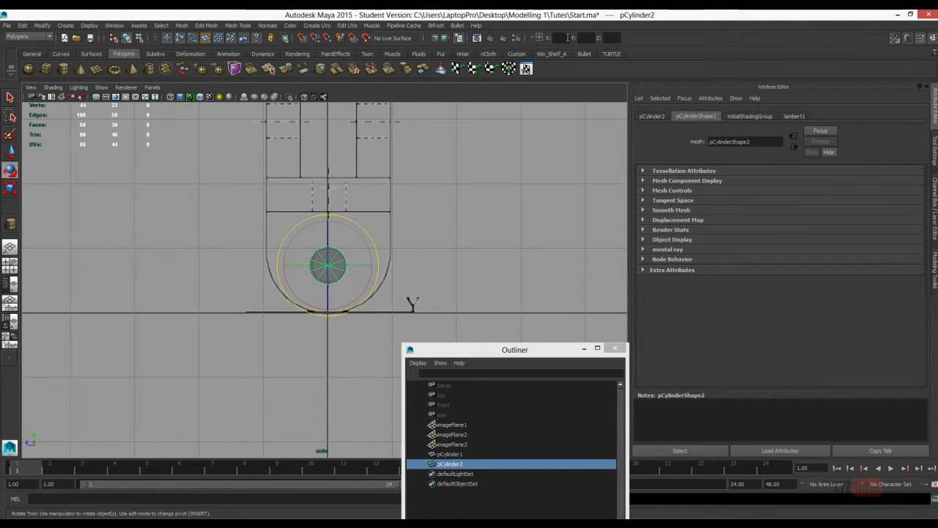
{"action": "left_click", "coordinate": [450, 454]}
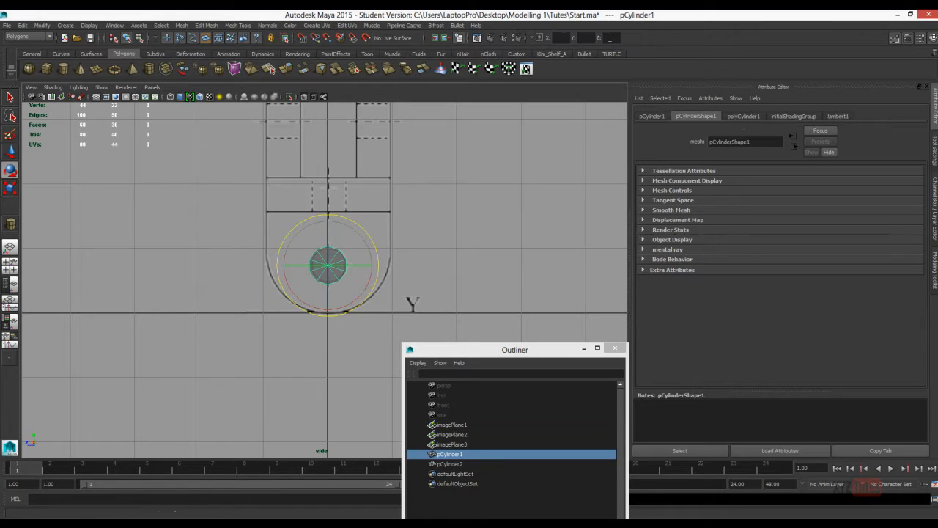
{"action": "left_click", "coordinate": [742, 116]}
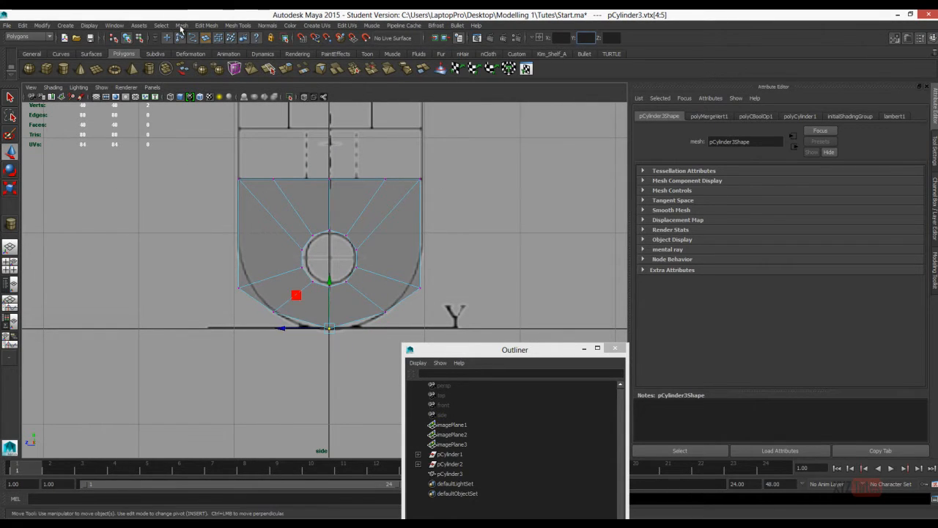
- Orbit the perspective view to inspect pCylinder3 in 3D
{"action": "left_click_drag", "start_coordinate": [295, 295], "coordinate": [387, 236]}
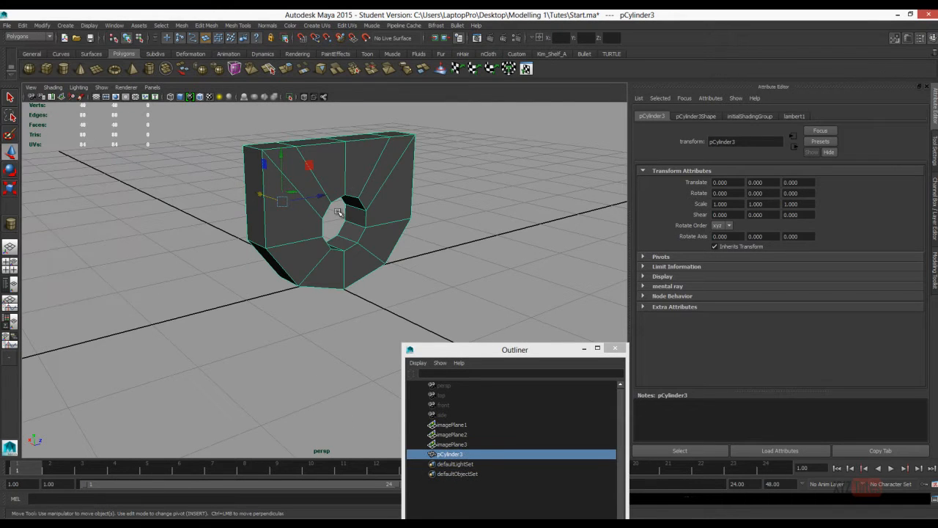
{"action": "mouse_move", "coordinate": [407, 145]}
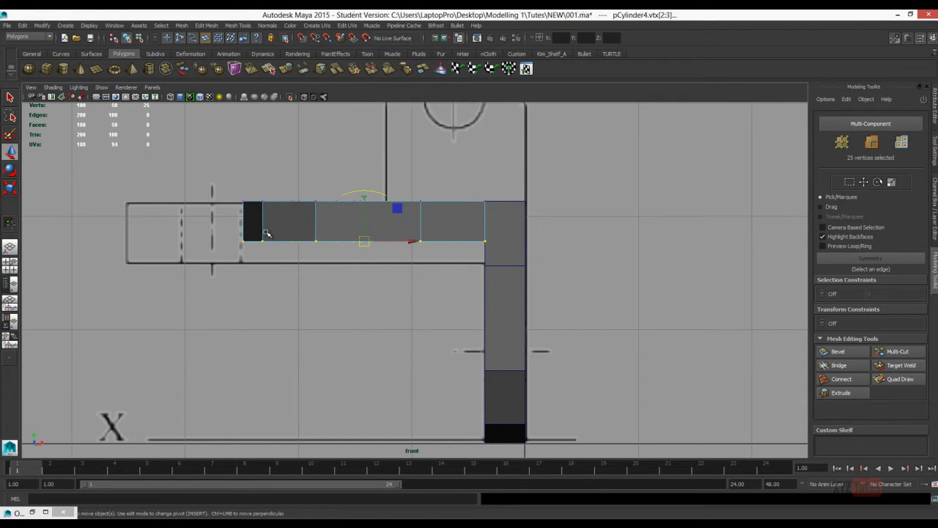
- Open the marking menu on the lug to start extending the arm
{"action": "right_click", "coordinate": [266, 211]}
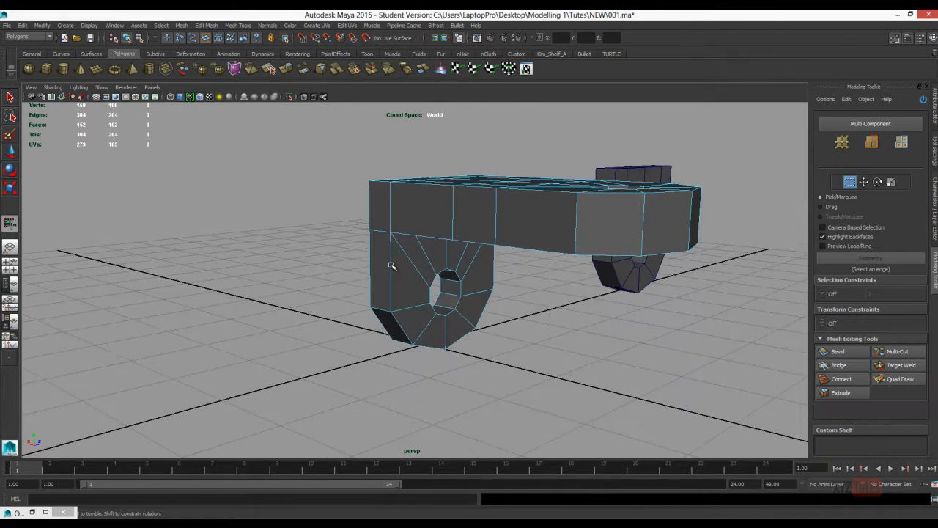
- Create polygon cylinder pCylinder5 at the origin
{"action": "left_click", "coordinate": [22, 24]}
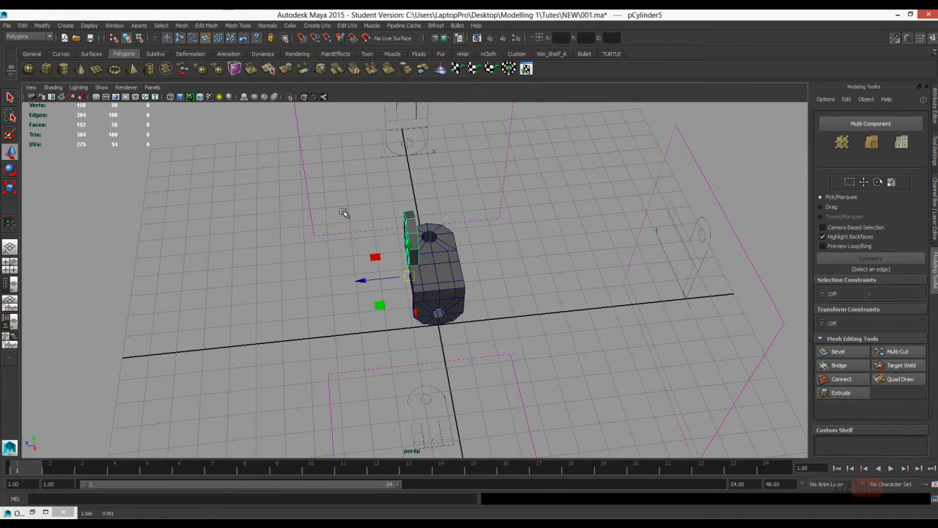
- Select the cylinder's vertices and move the hole onto the reference circle above the arm
{"action": "left_click_drag", "start_coordinate": [345, 212], "coordinate": [410, 198]}
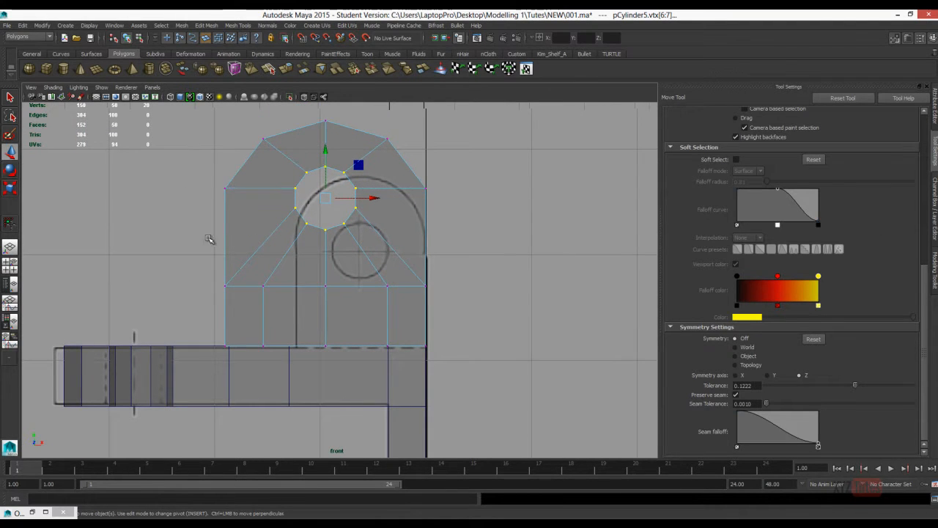
{"action": "left_click_drag", "start_coordinate": [326, 198], "coordinate": [359, 249]}
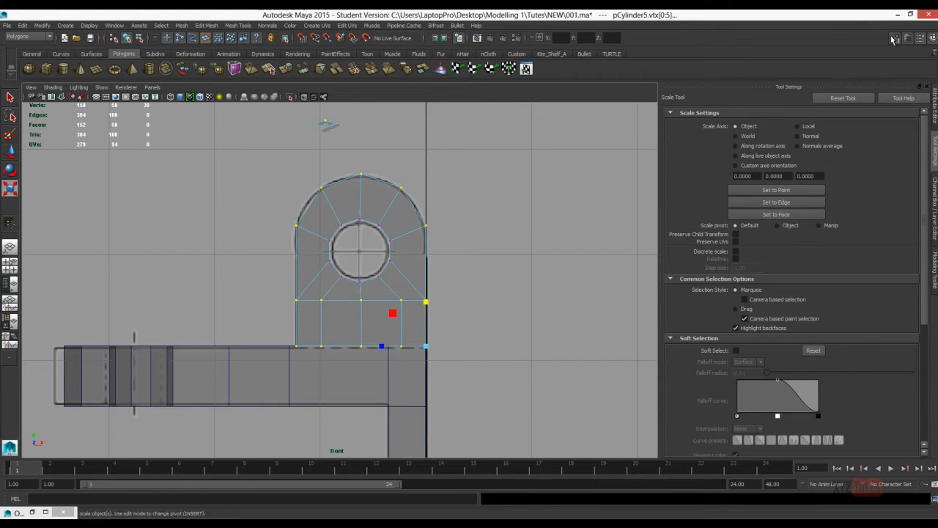
- Open the marking menu on pCylinder5 to position it on the arm
{"action": "right_click", "coordinate": [378, 295]}
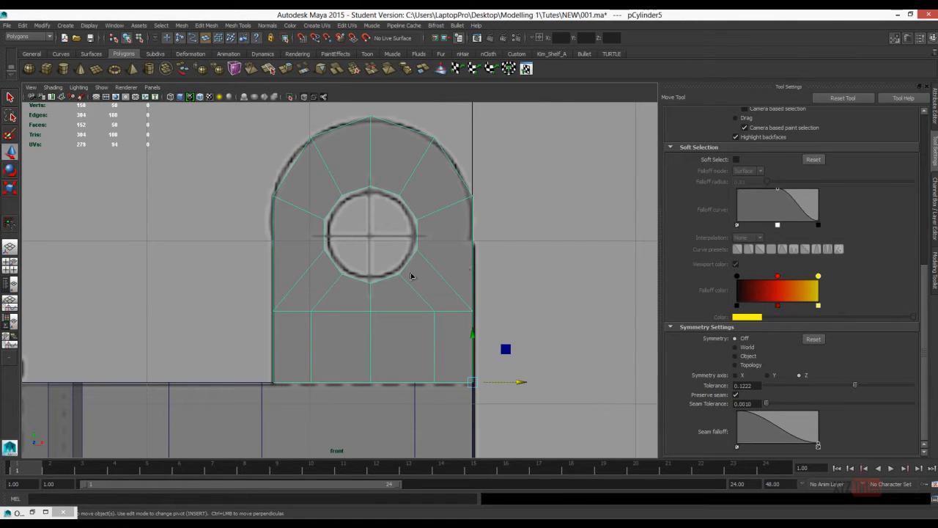
{"action": "mouse_move", "coordinate": [431, 269]}
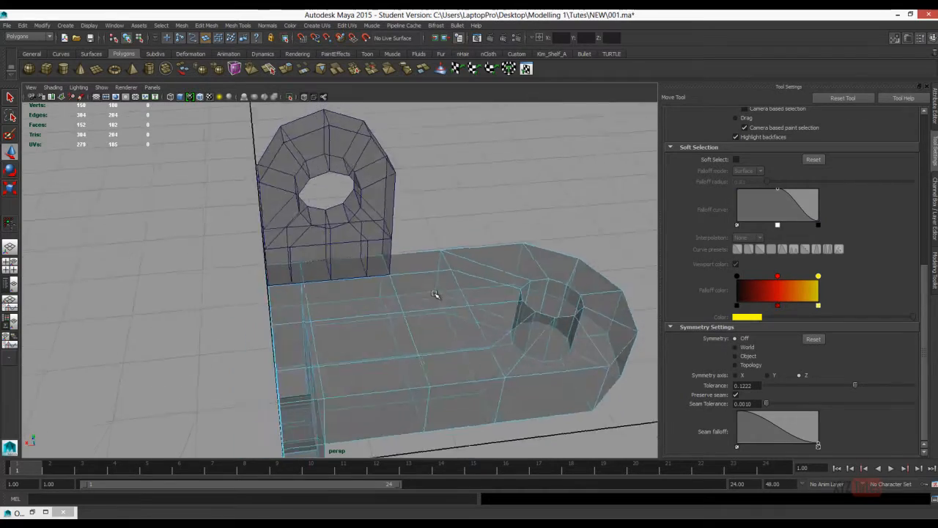
- Select the bracket piece and pick the Insert Edge Loop tool
{"action": "left_click_drag", "start_coordinate": [436, 294], "coordinate": [282, 222]}
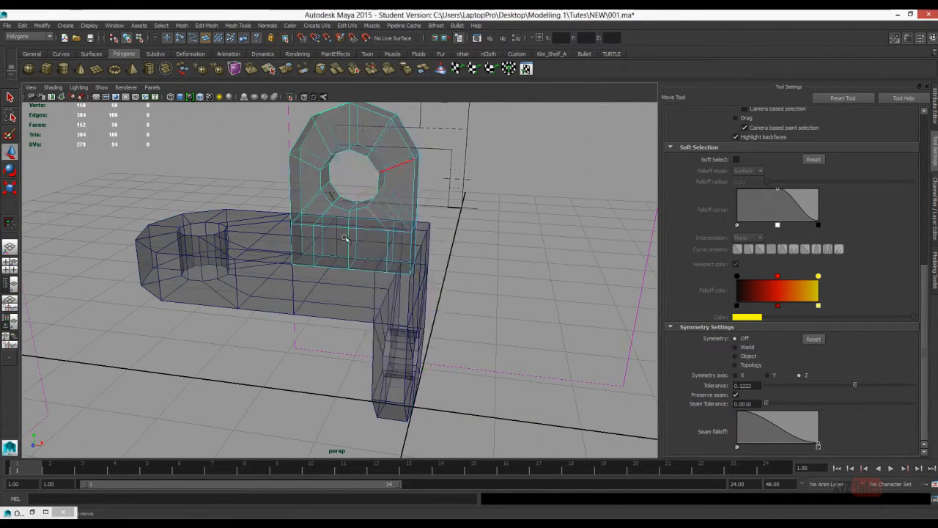
{"action": "left_click", "coordinate": [345, 238]}
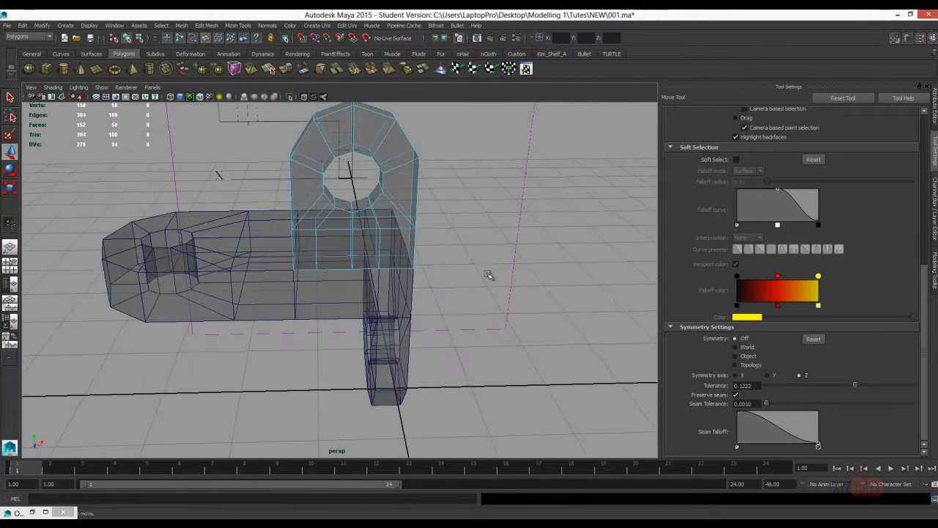
{"action": "left_click", "coordinate": [238, 25]}
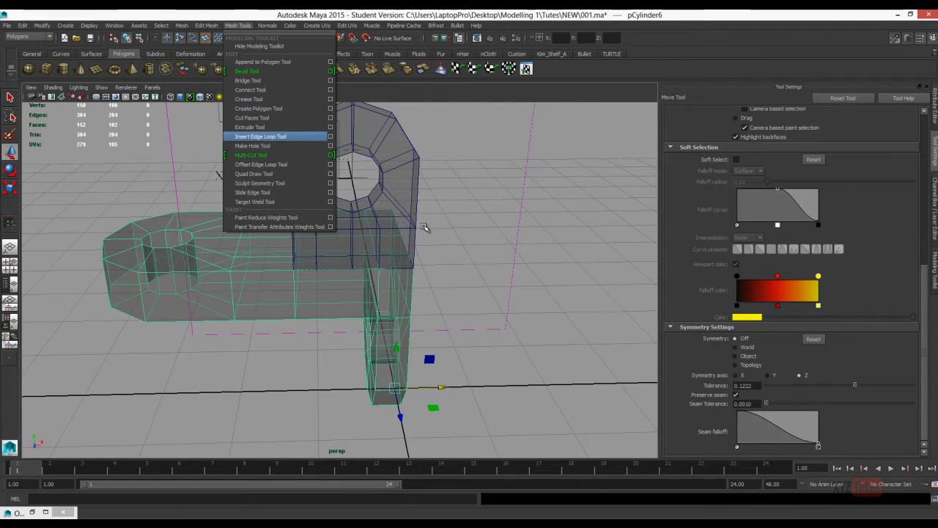
{"action": "left_click", "coordinate": [260, 136]}
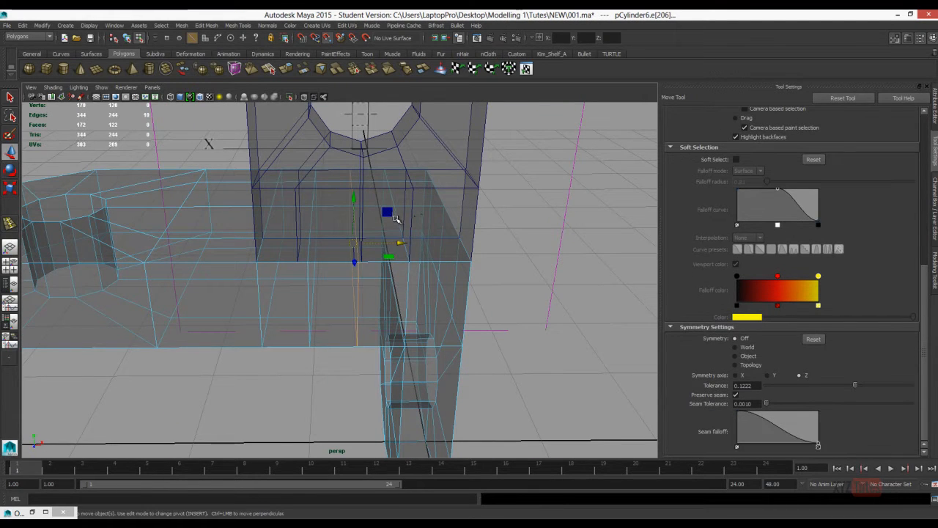
- Reposition the lug's vertices and select pCylinder7 as an object
{"action": "left_click_drag", "start_coordinate": [387, 213], "coordinate": [347, 212]}
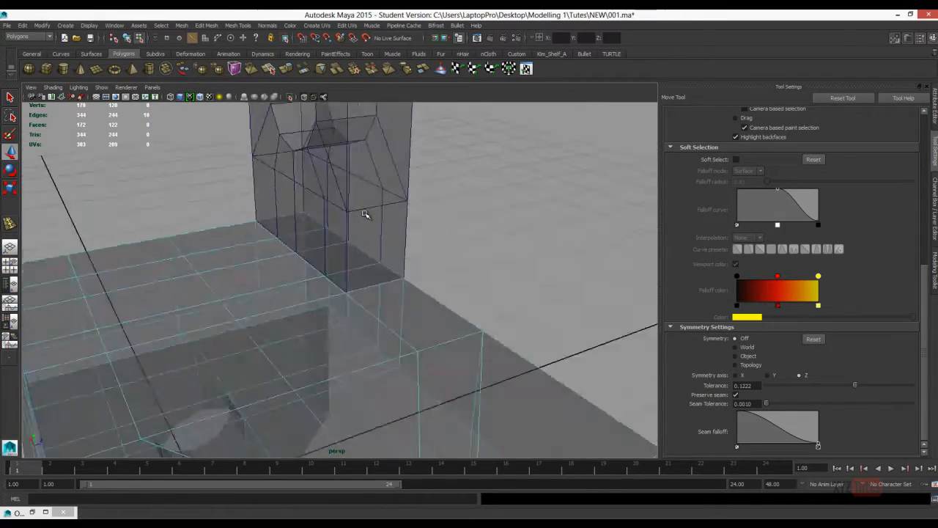
{"action": "left_click_drag", "start_coordinate": [366, 213], "coordinate": [489, 272]}
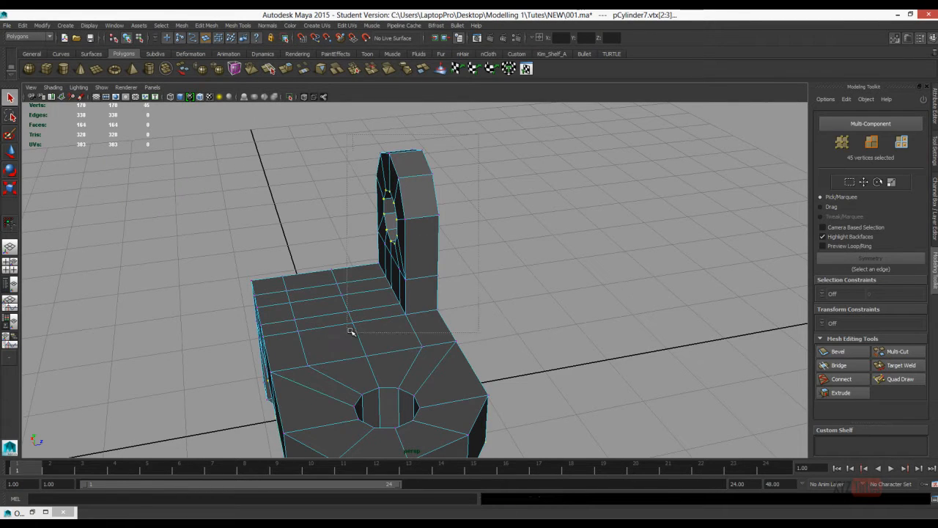
{"action": "left_click", "coordinate": [206, 26]}
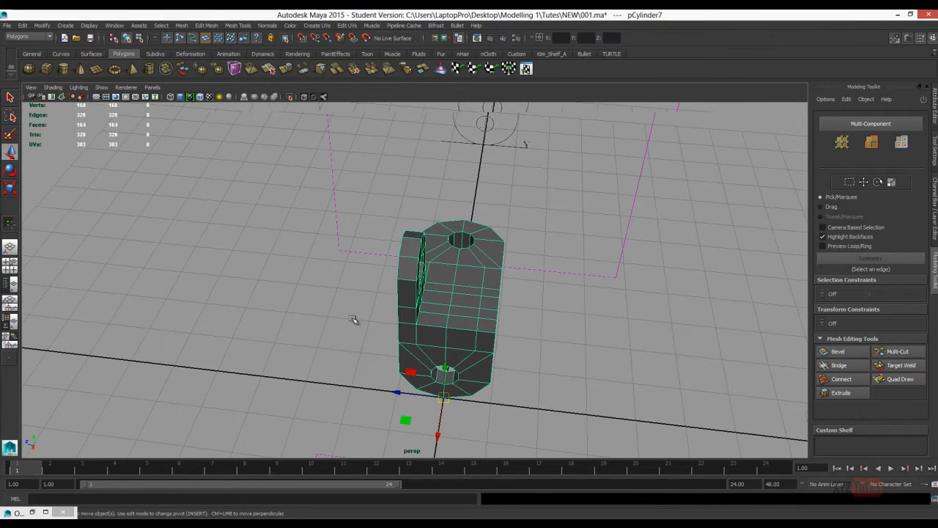
- Mirror the piece across X with Mirror Geometry to form the second half
{"action": "left_click", "coordinate": [181, 26]}
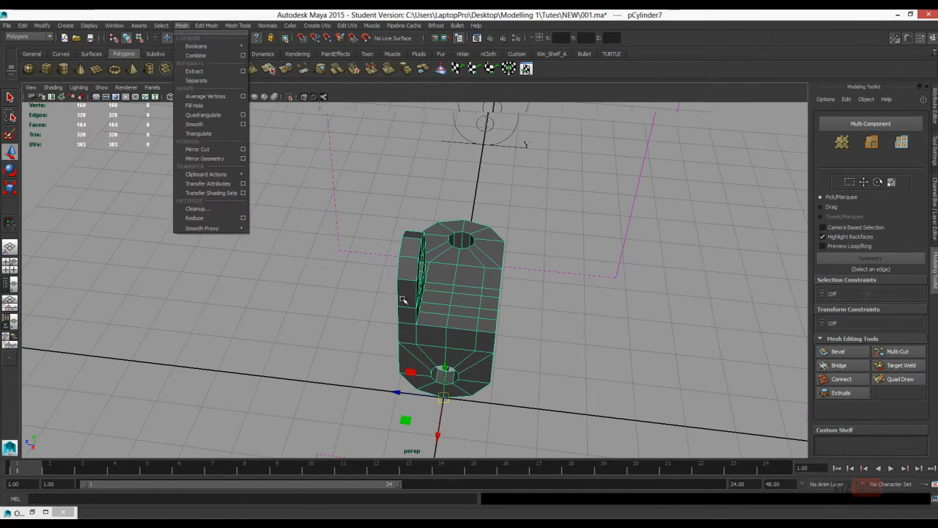
{"action": "left_click", "coordinate": [197, 149]}
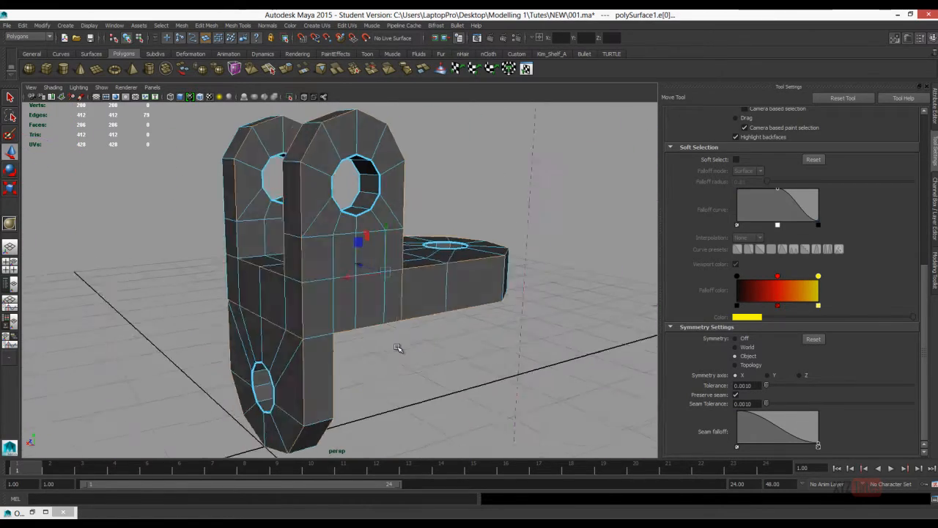
- Orbit around the mirrored bracket to view the lugs and arm from several angles
{"action": "left_click_drag", "start_coordinate": [399, 347], "coordinate": [405, 149]}
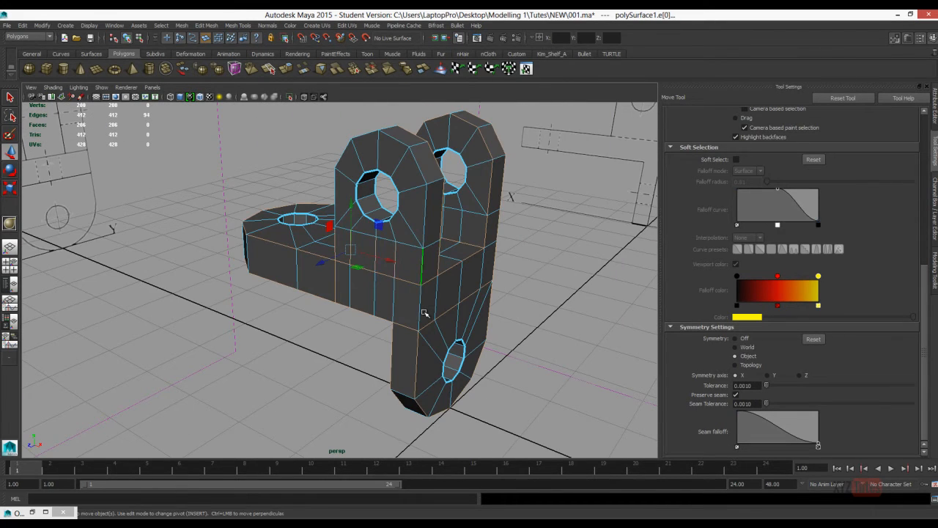
{"action": "left_click_drag", "start_coordinate": [425, 293], "coordinate": [432, 286]}
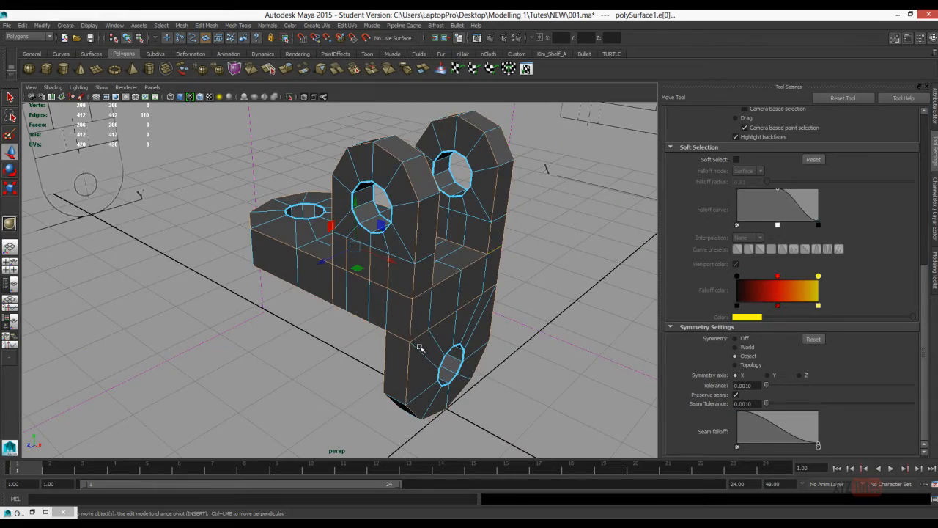
{"action": "left_click_drag", "start_coordinate": [420, 348], "coordinate": [374, 225]}
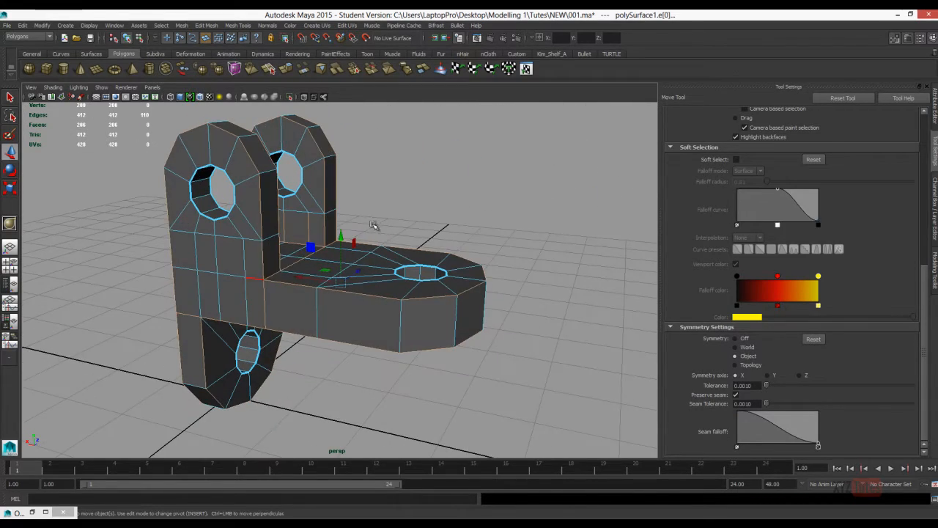
{"action": "left_click_drag", "start_coordinate": [374, 228], "coordinate": [345, 242]}
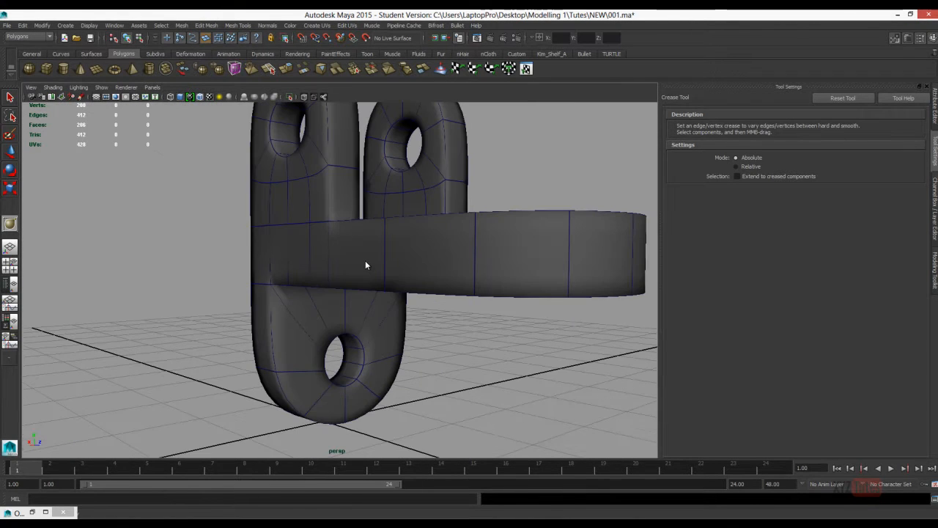
- Select the bracket mesh and apply Mesh > Smooth, giving 824 faces
{"action": "left_click", "coordinate": [366, 263]}
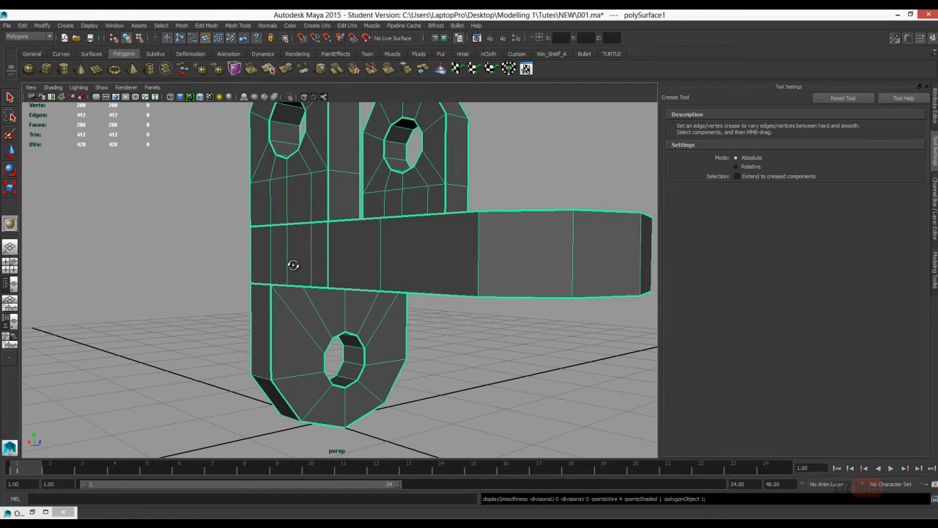
{"action": "left_click", "coordinate": [206, 25]}
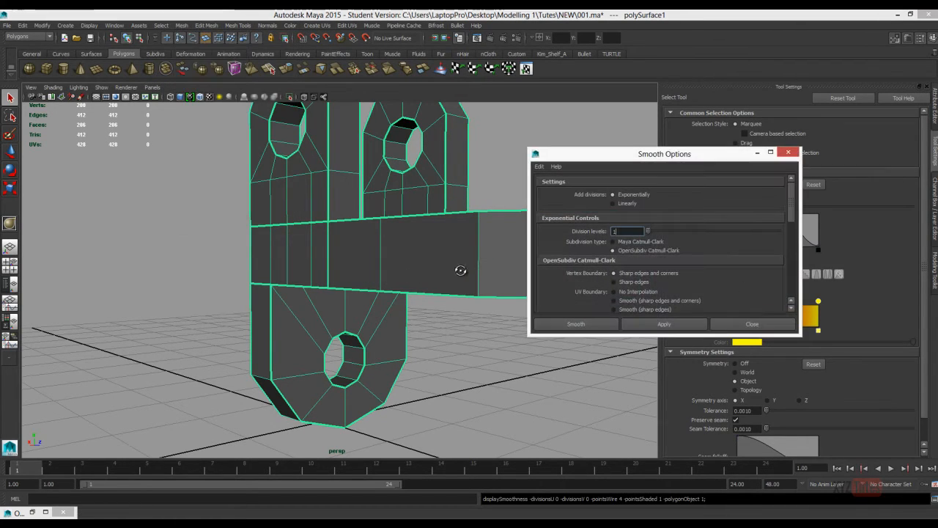
{"action": "left_click", "coordinate": [576, 323]}
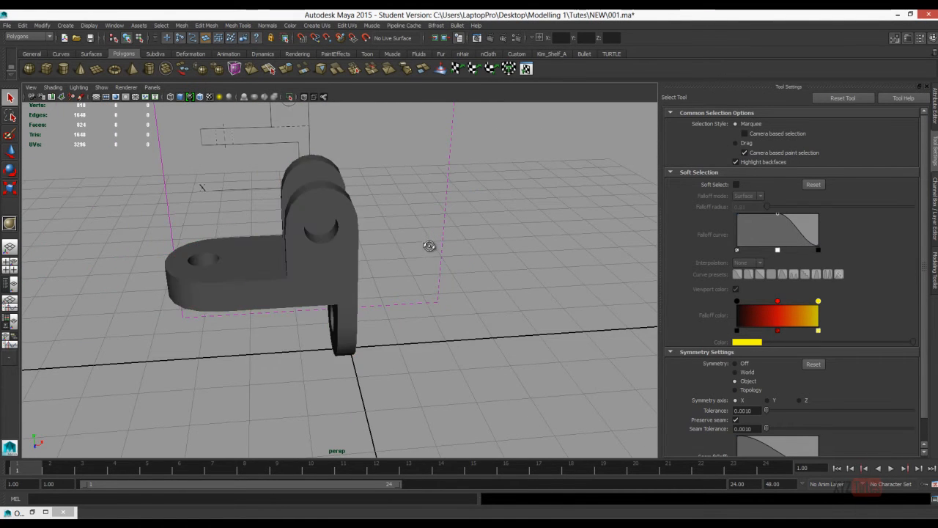
- Orbit the view around the smoothed bracket model to inspect it
{"action": "left_click_drag", "start_coordinate": [429, 246], "coordinate": [429, 223]}
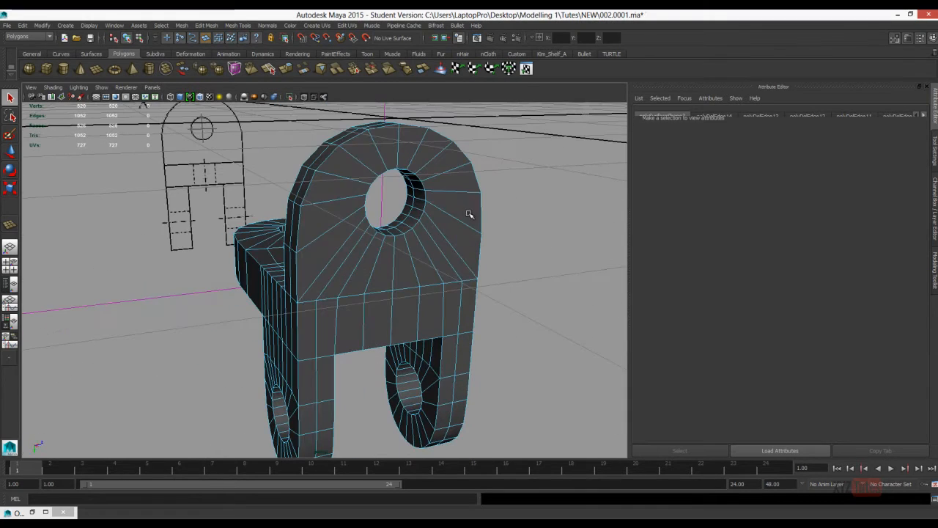
- Save the duplicated brackets as scene 002.0002 and open Render Settings
{"action": "left_click", "coordinate": [7, 25]}
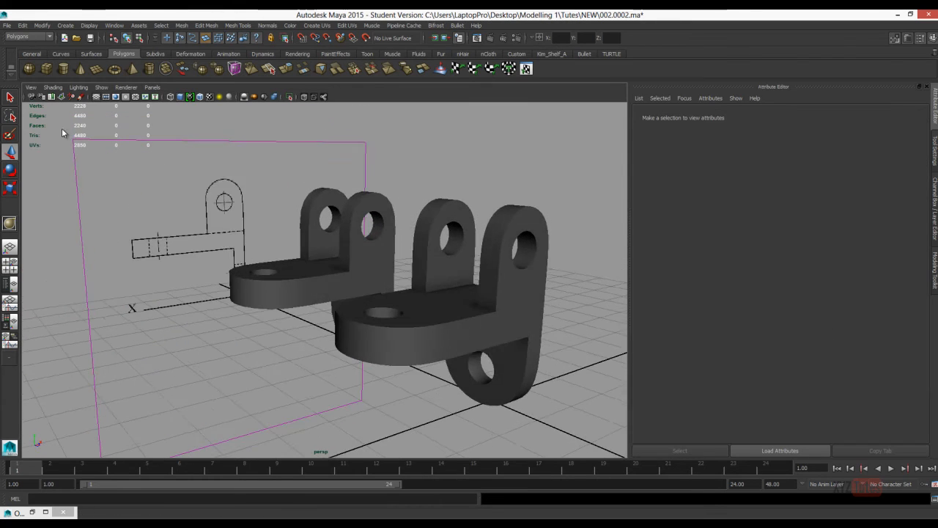
{"action": "left_click", "coordinate": [904, 38]}
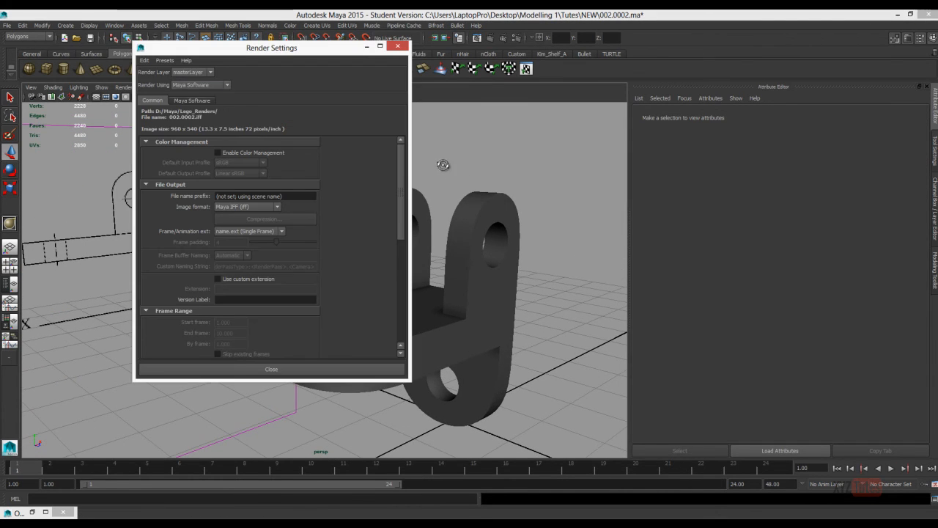